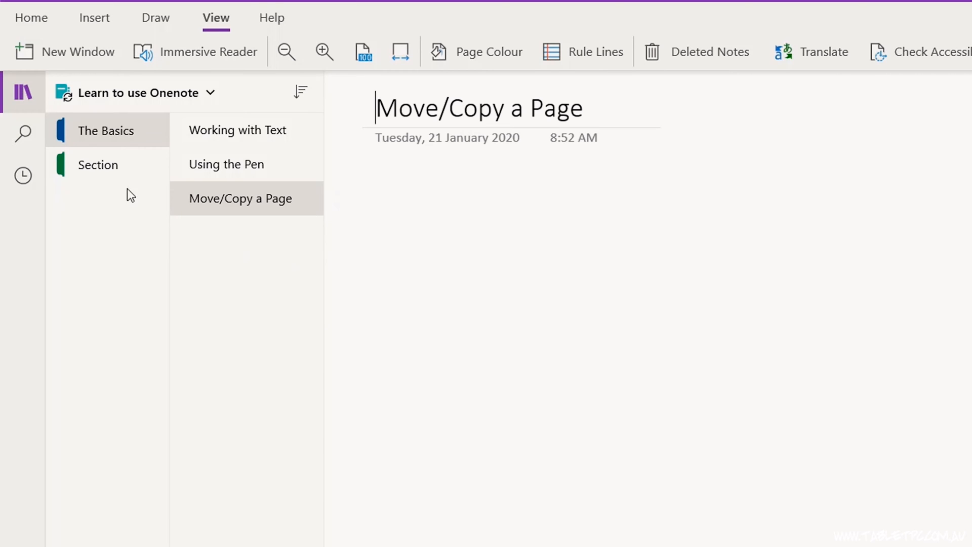
Delete the 'Section' section via its context menu and confirm moving it to Deleted Notes.
right_click(97, 164)
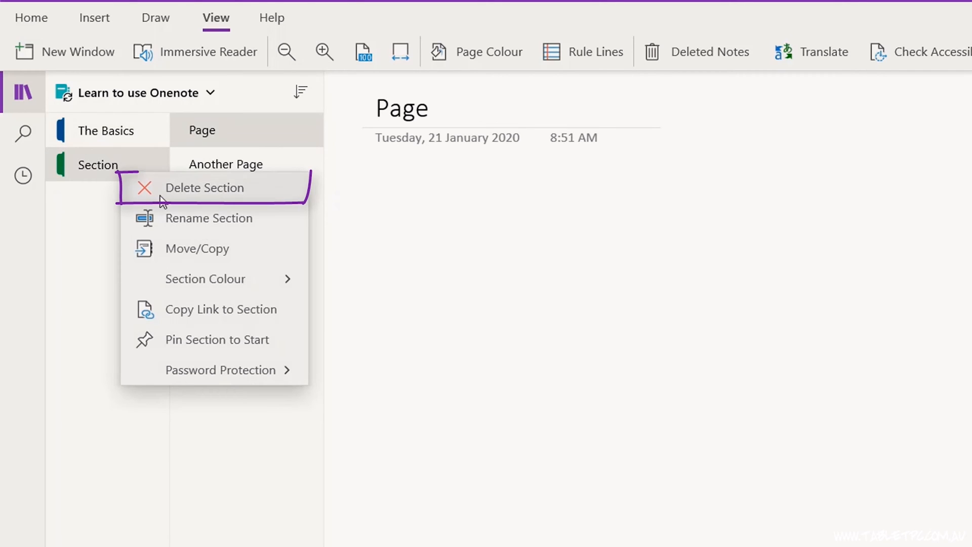
left_click(204, 188)
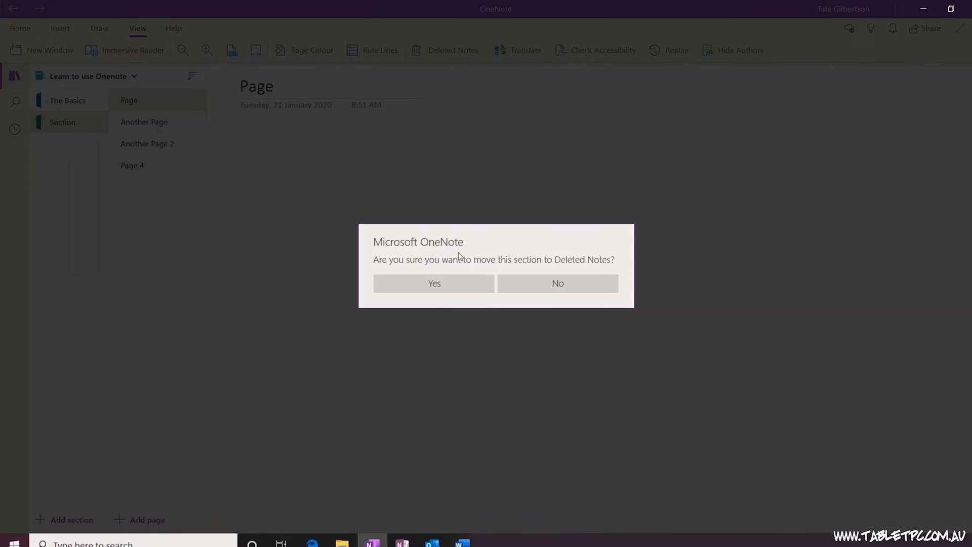
left_click(434, 283)
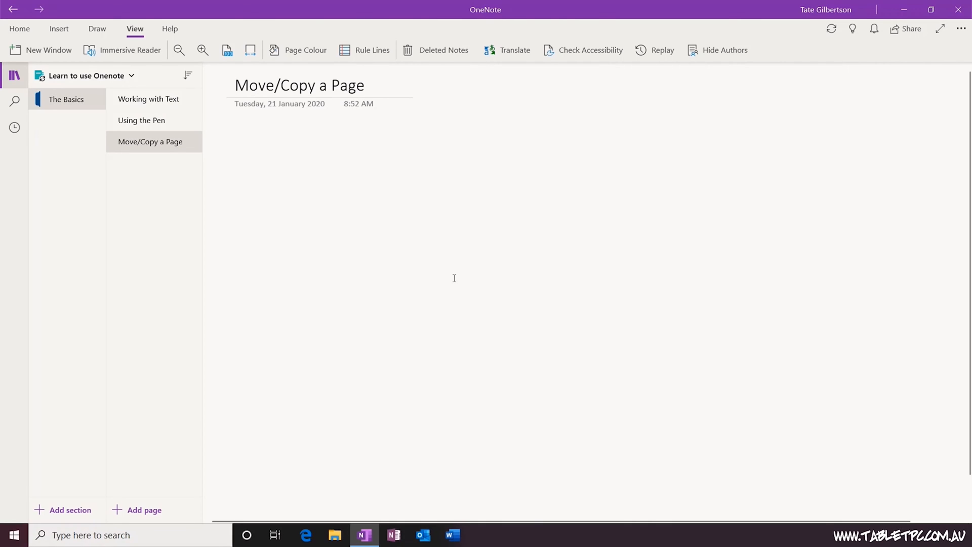